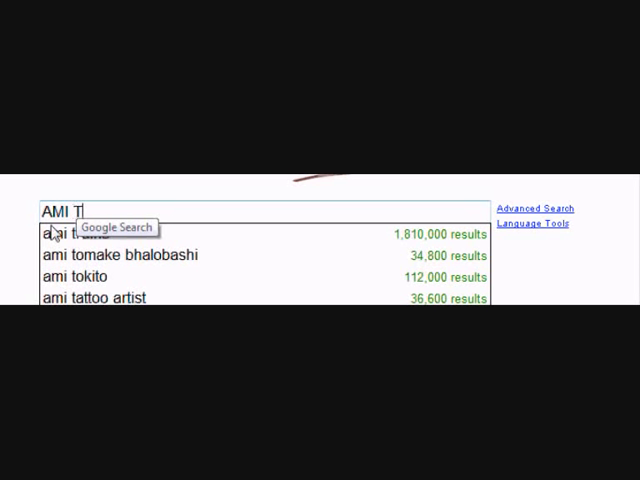
Enter 'AMI TRAINS' as the Google search query.
text(RA)
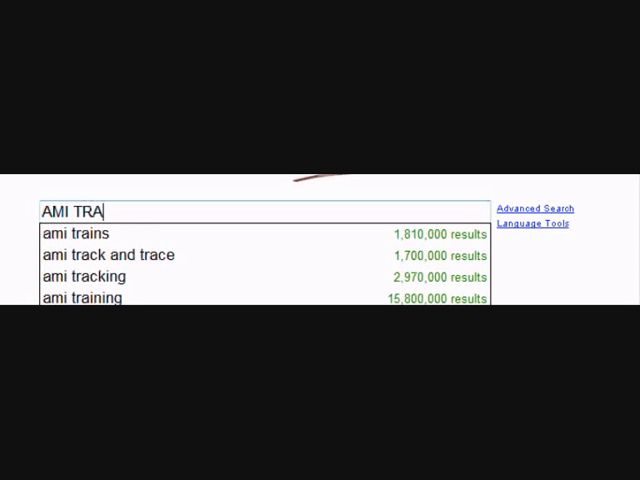
click(77, 233)
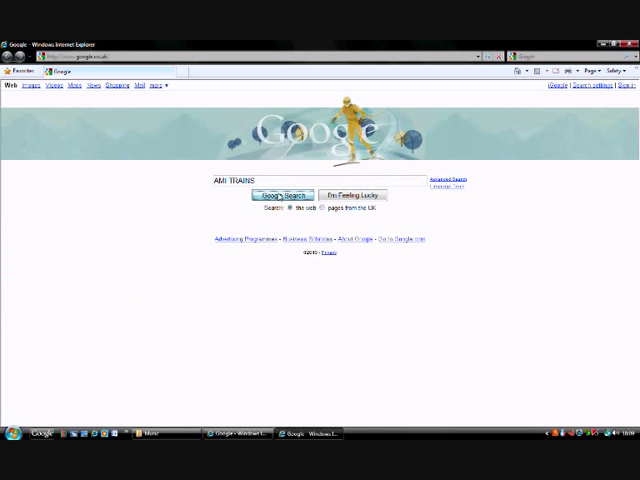
Download Locomotion Trainer V1 from the AMI Trains Locomotion Tools page.
click(283, 194)
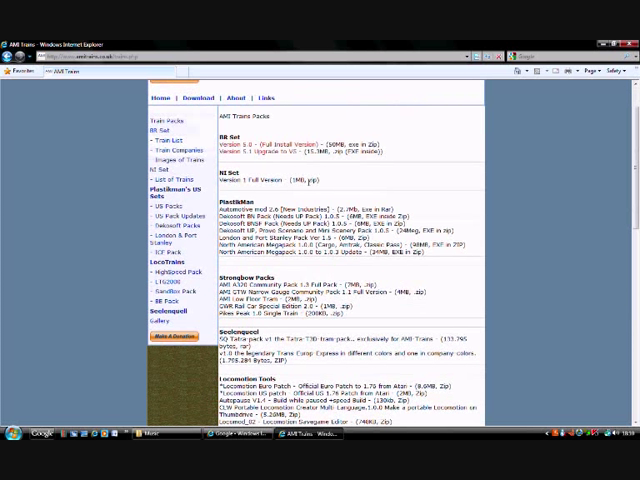
scroll(down, 3)
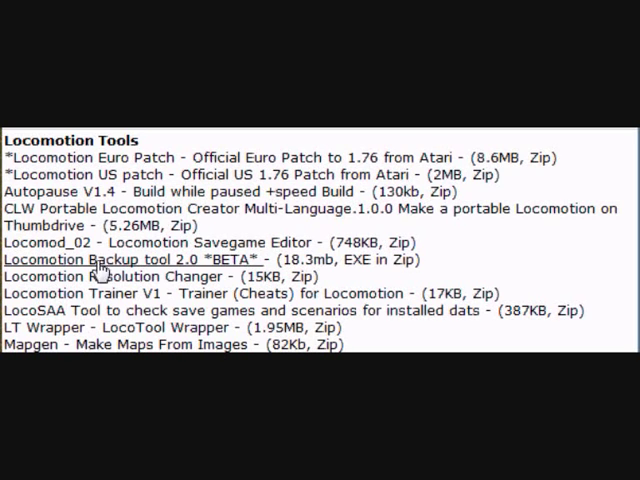
mouse_move(135, 299)
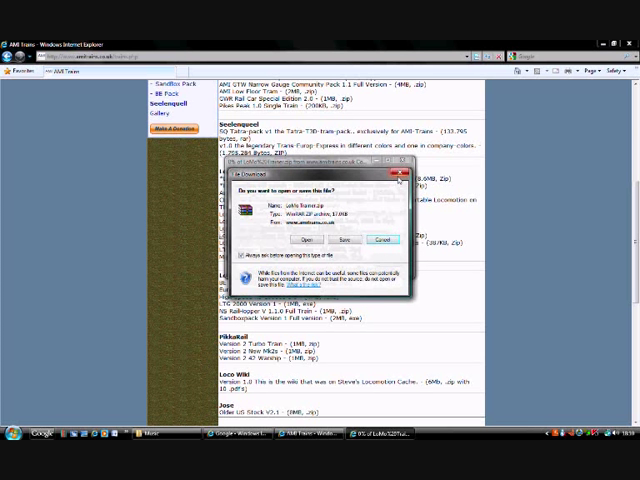
click(385, 239)
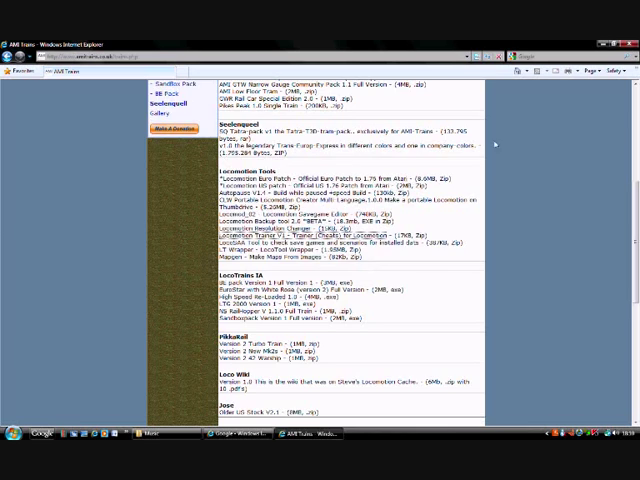
scroll(up, 3)
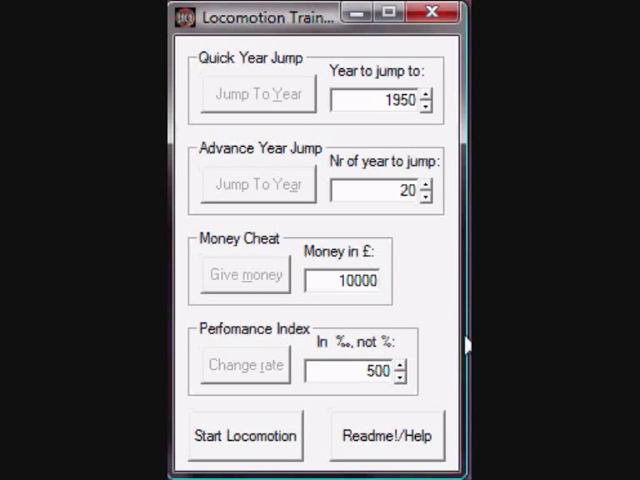
mouse_move(240, 457)
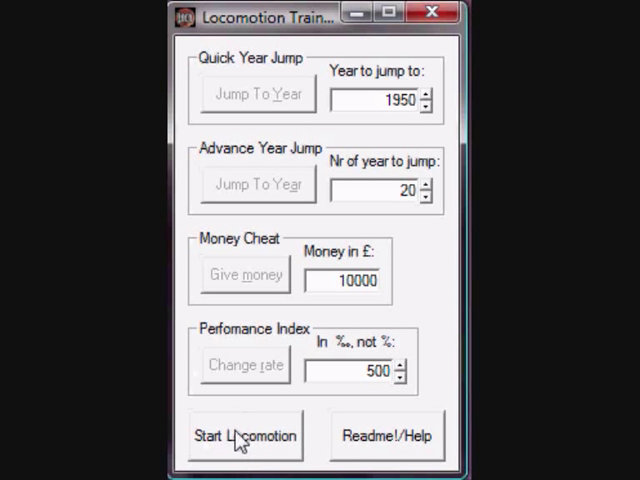
mouse_move(225, 458)
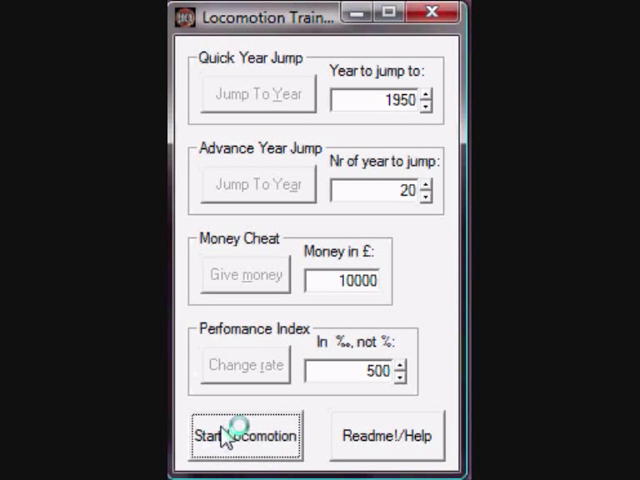
Start Locomotion from the trainer window.
click(246, 436)
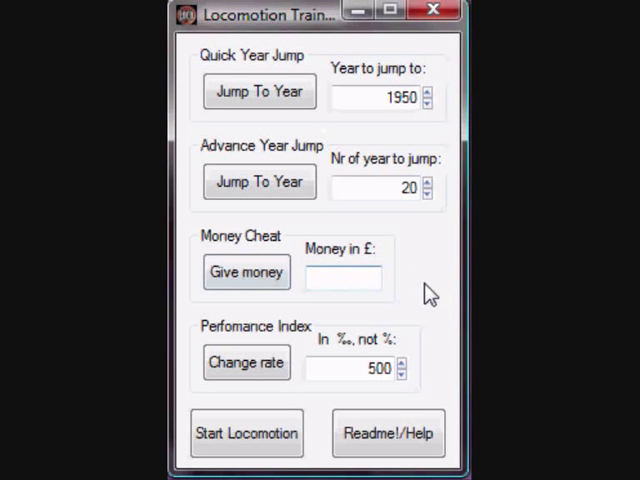
Enter 999999999 in the Money in £ box and apply Give money.
text(999999999)
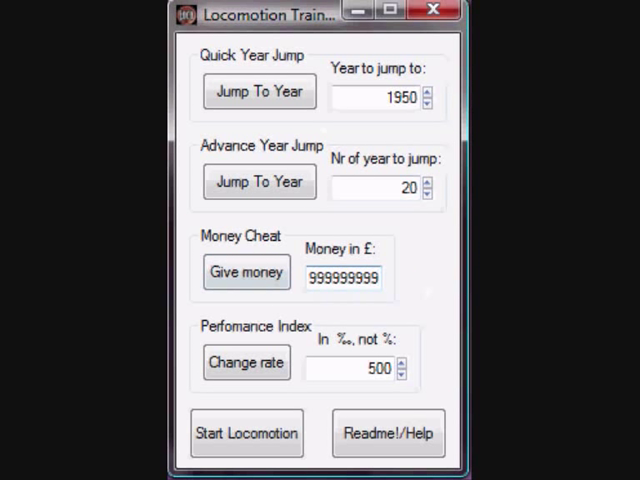
click(246, 272)
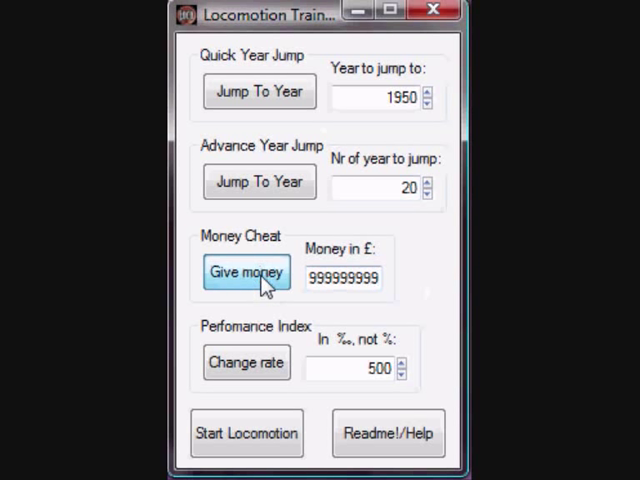
click(246, 273)
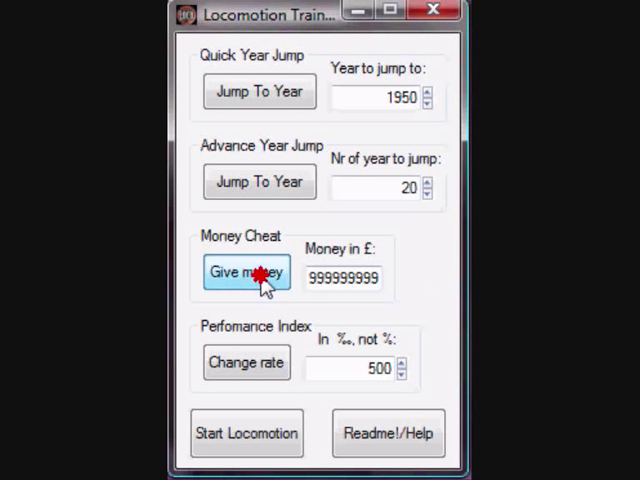